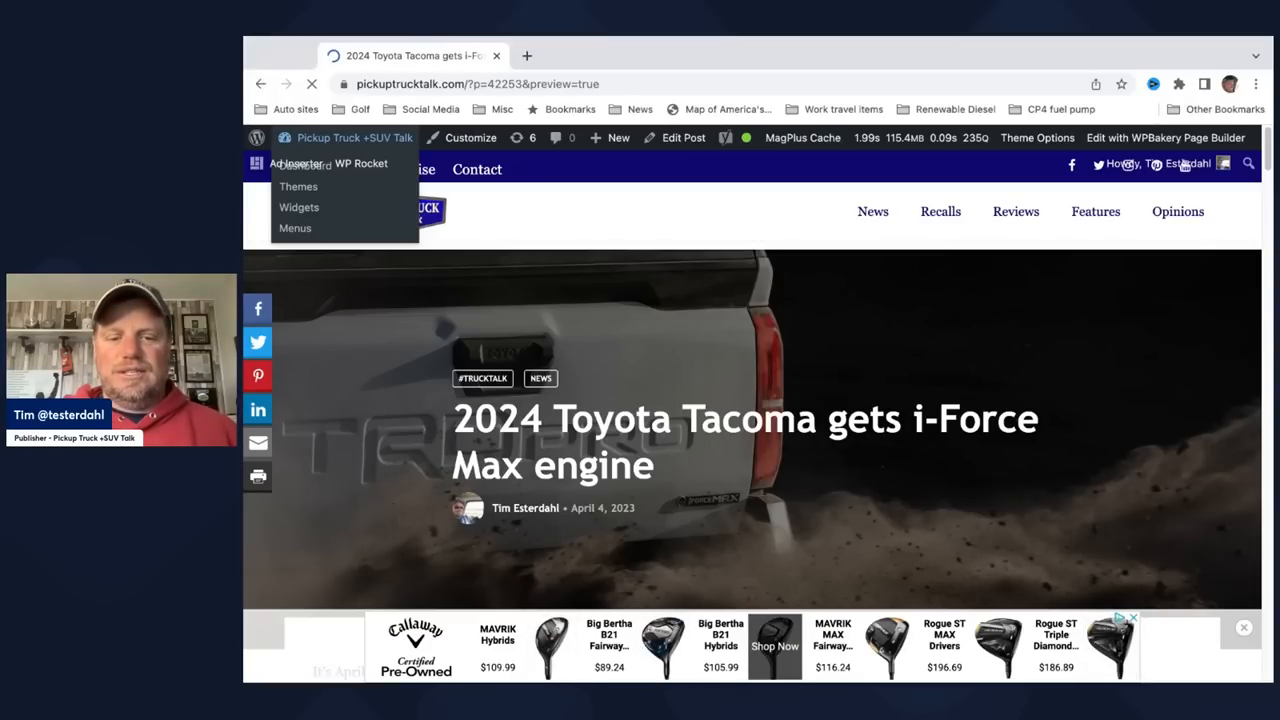
scroll("down", 3)
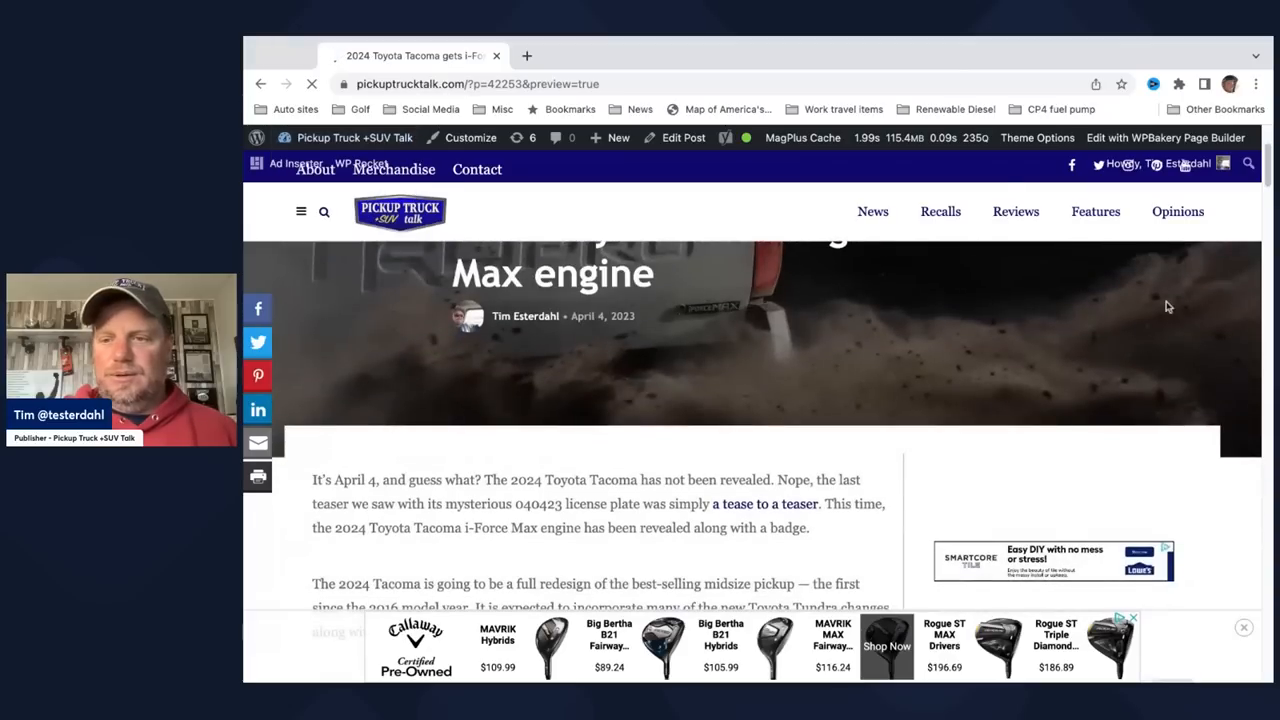
scroll("down", 3)
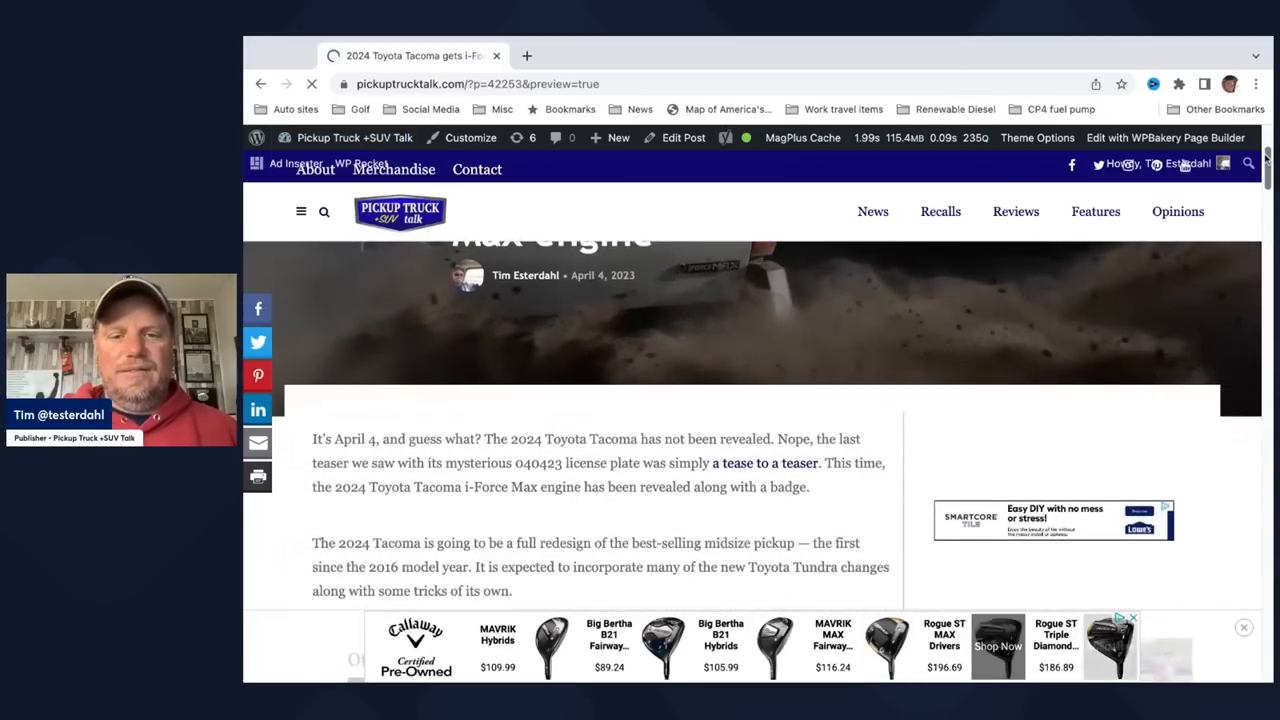
scroll("down", 3)
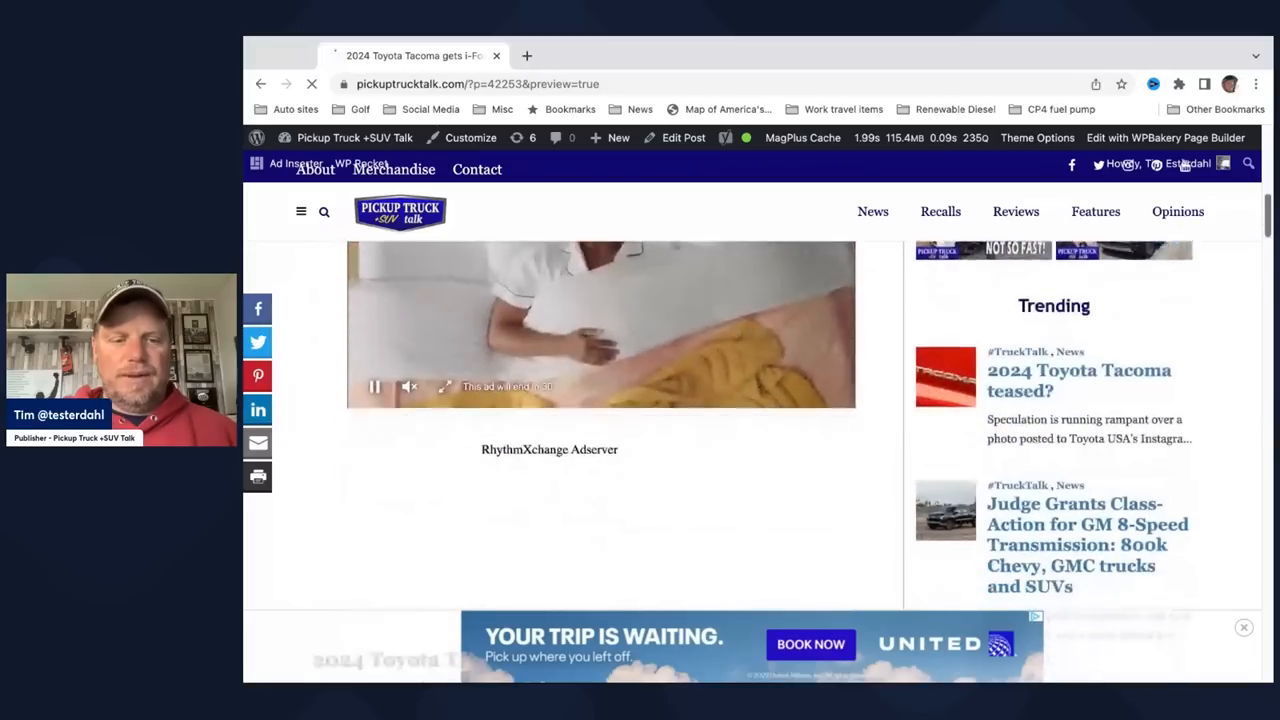
scroll("down", 3)
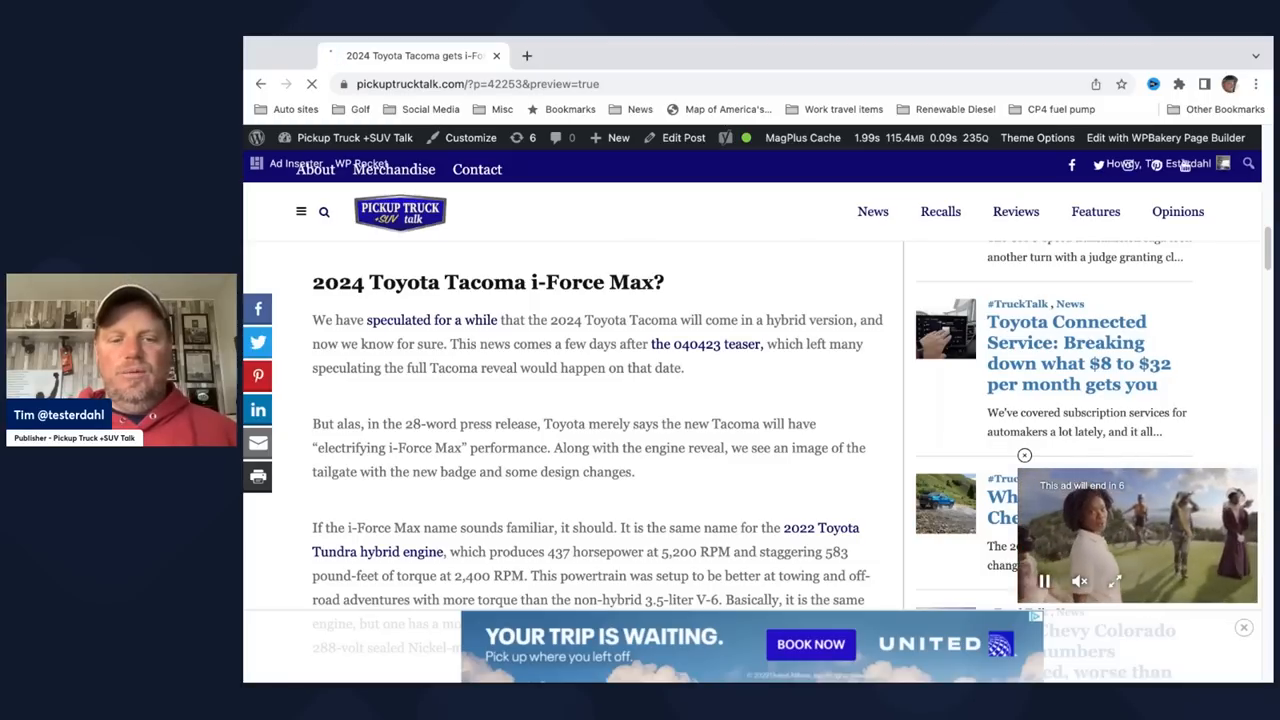
scroll("down", 3)
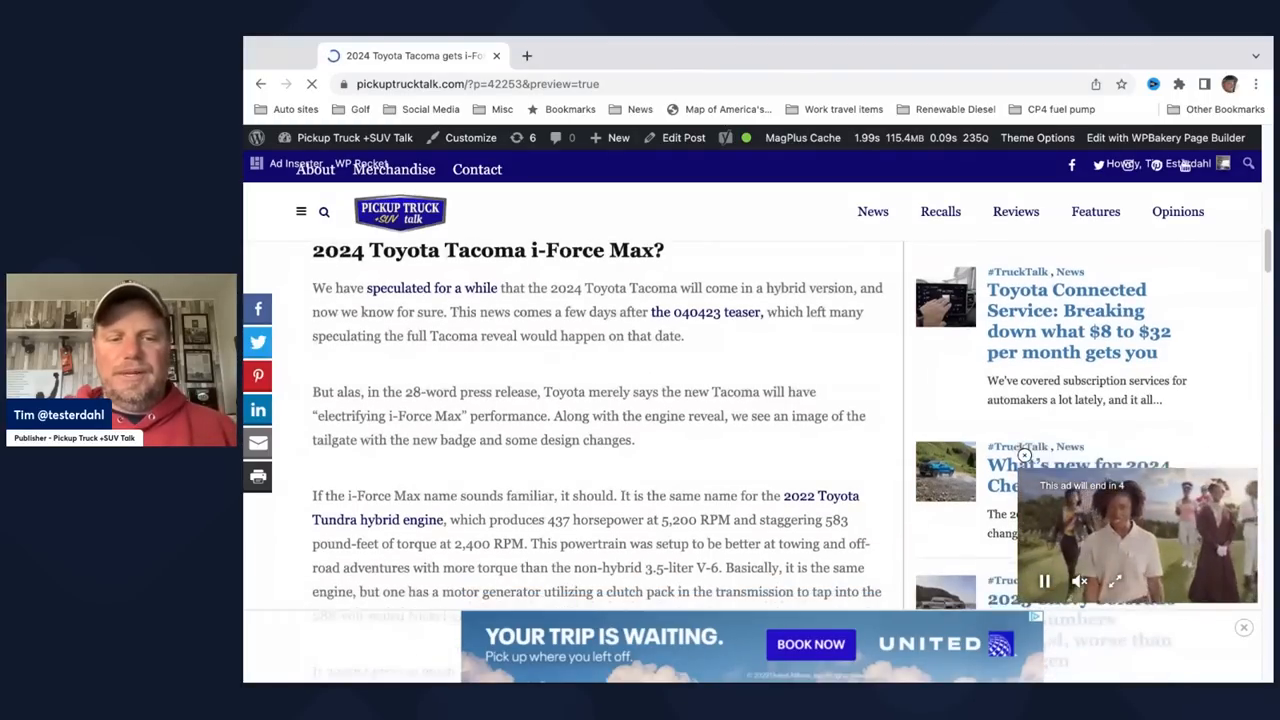
scroll("down", 3)
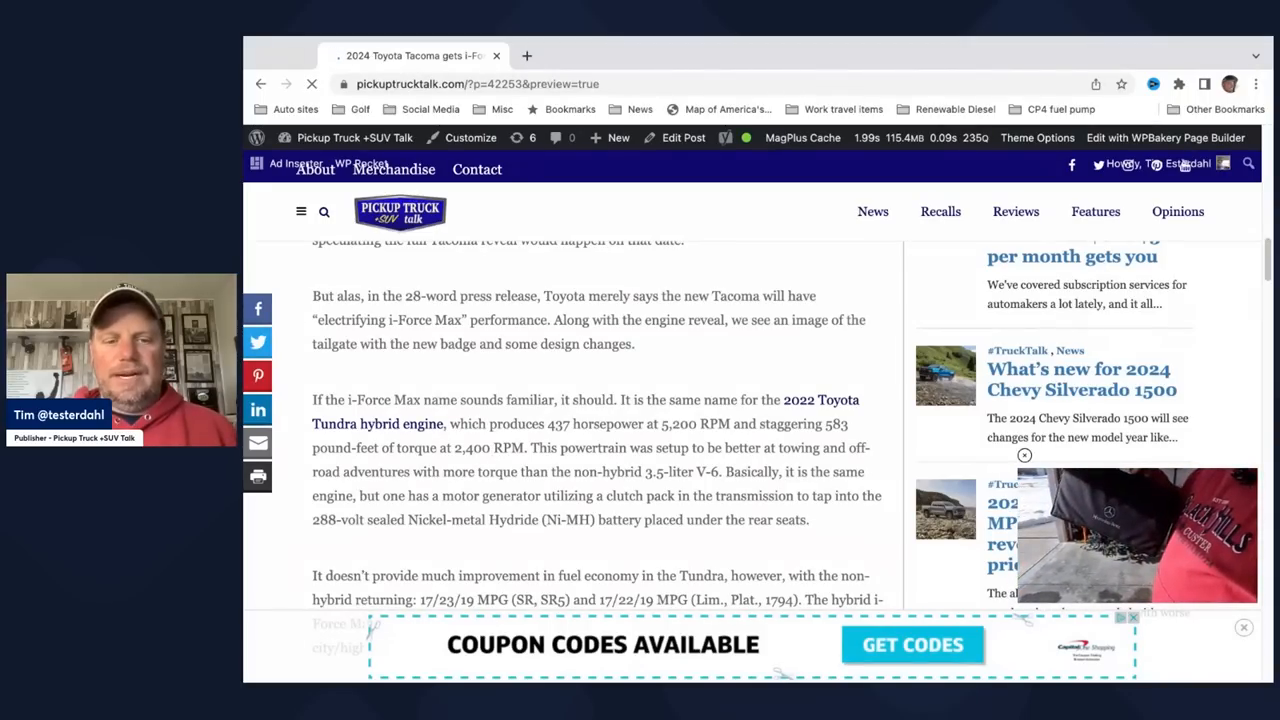
scroll("down", 3)
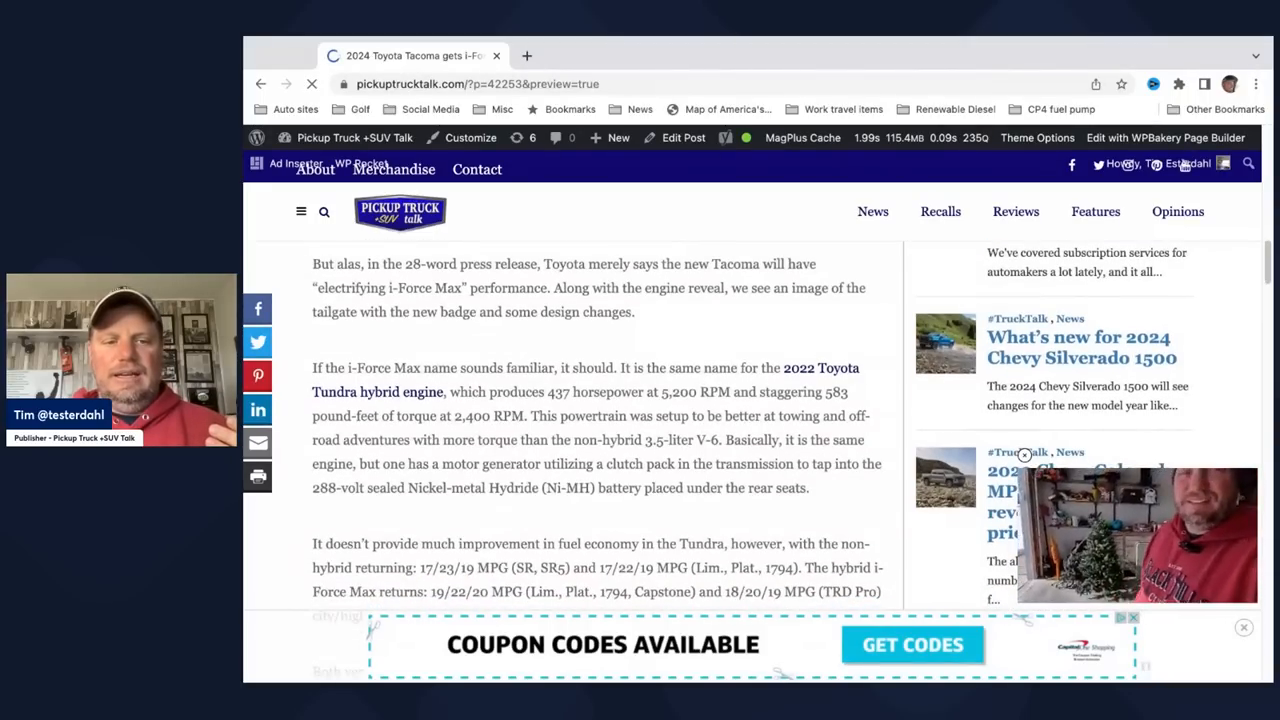
scroll("down", 3)
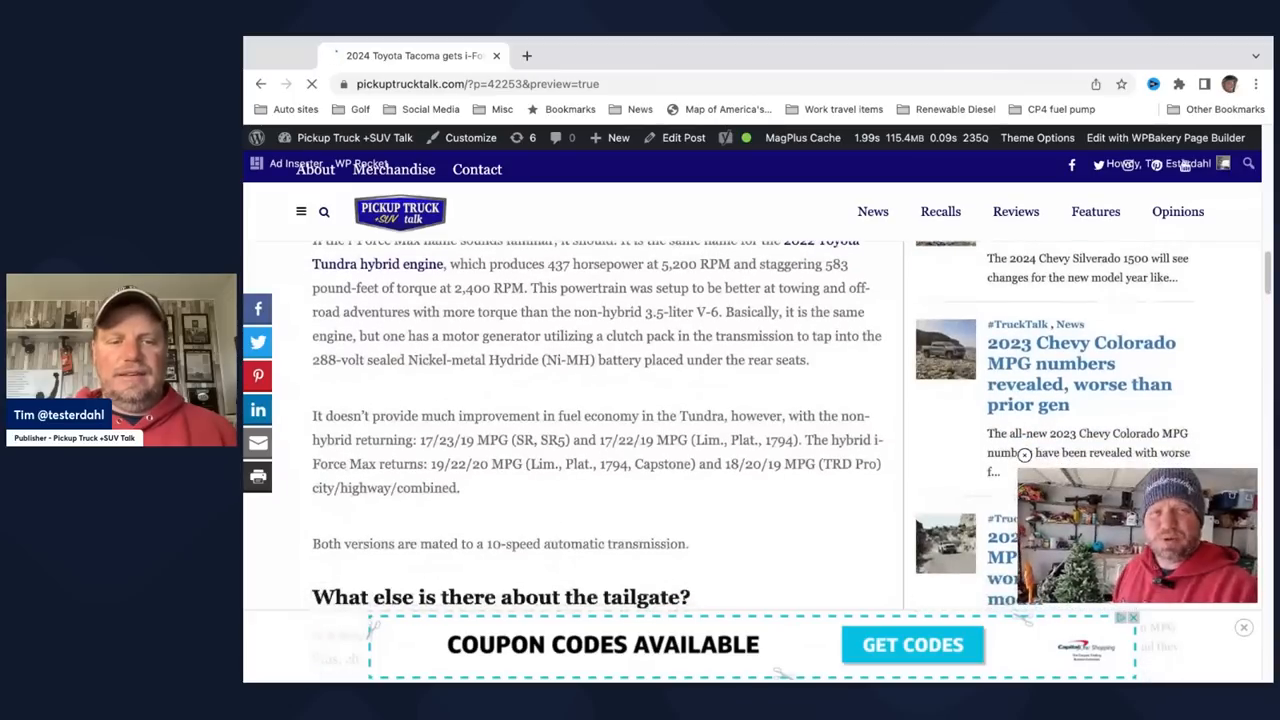
scroll("down", 3)
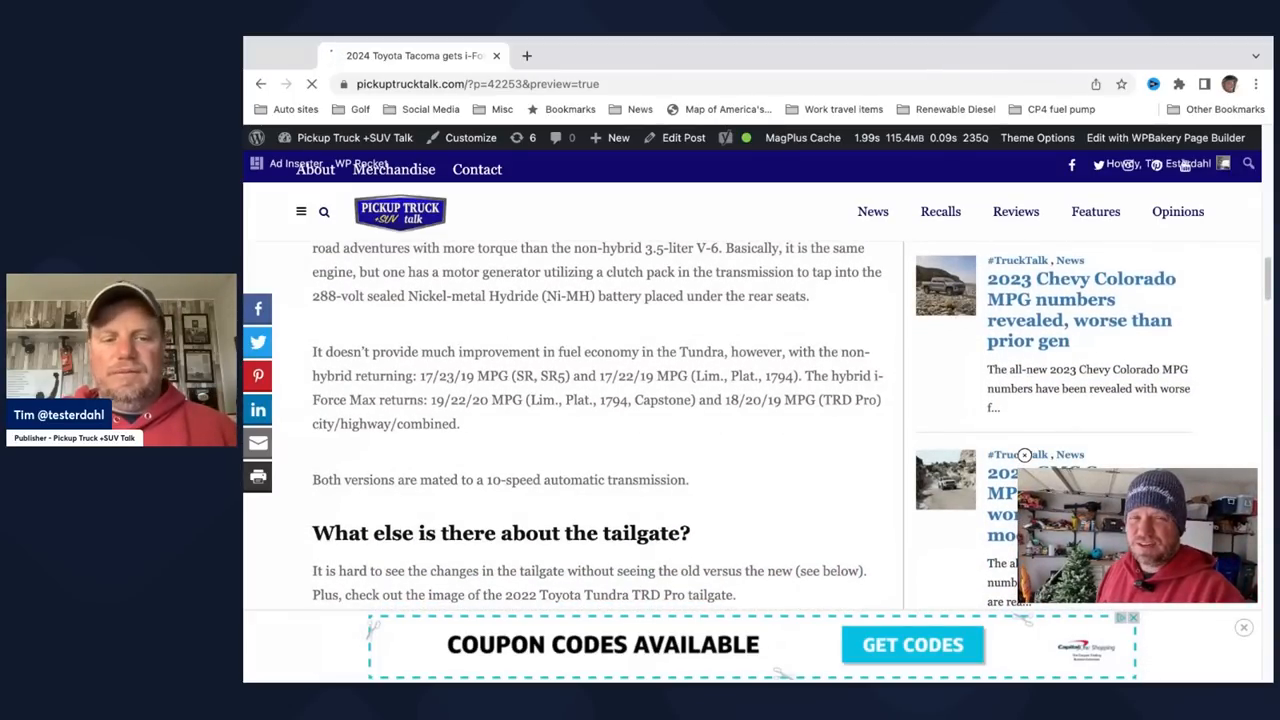
scroll("down", 3)
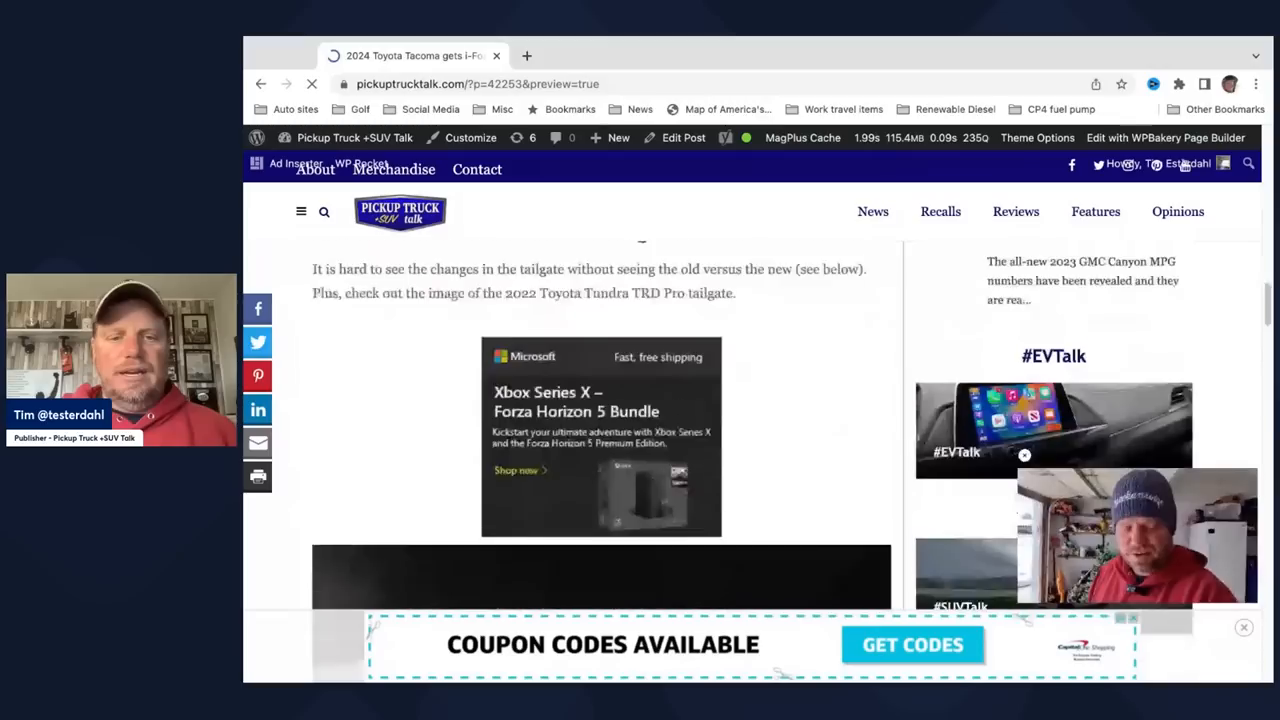
scroll("down", 3)
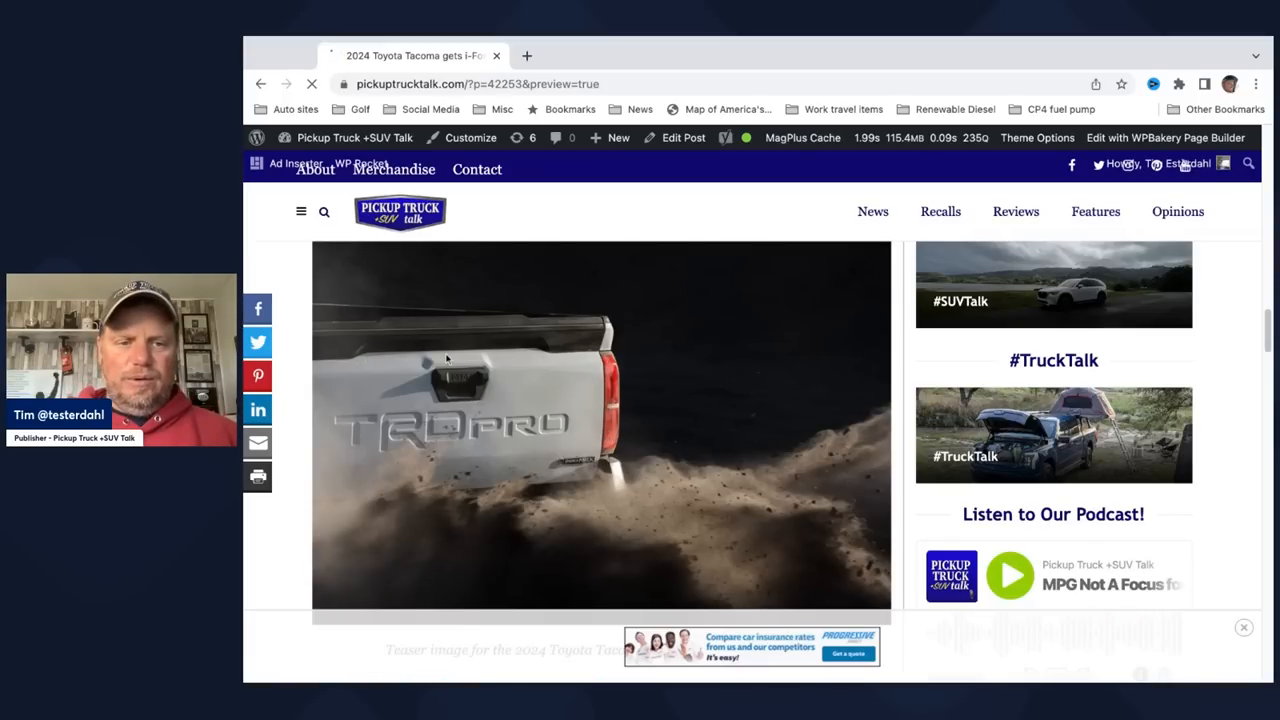
scroll("down", 3)
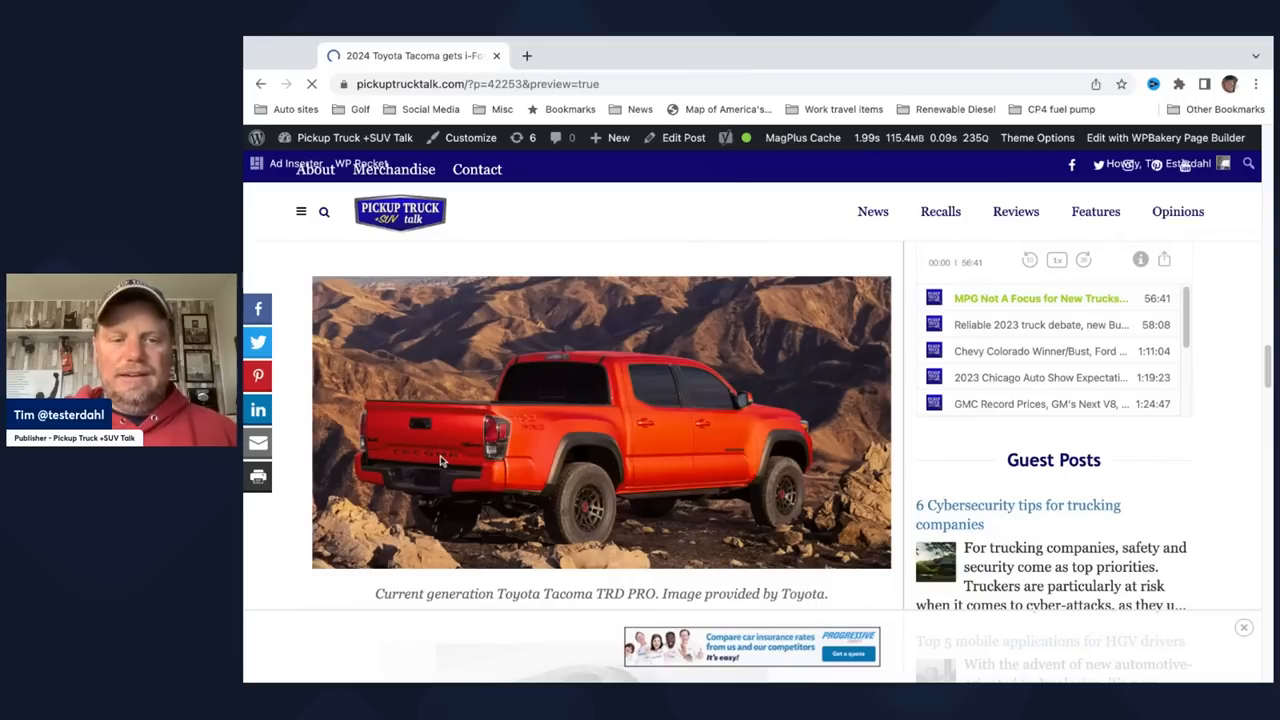
mouse_move(520, 420)
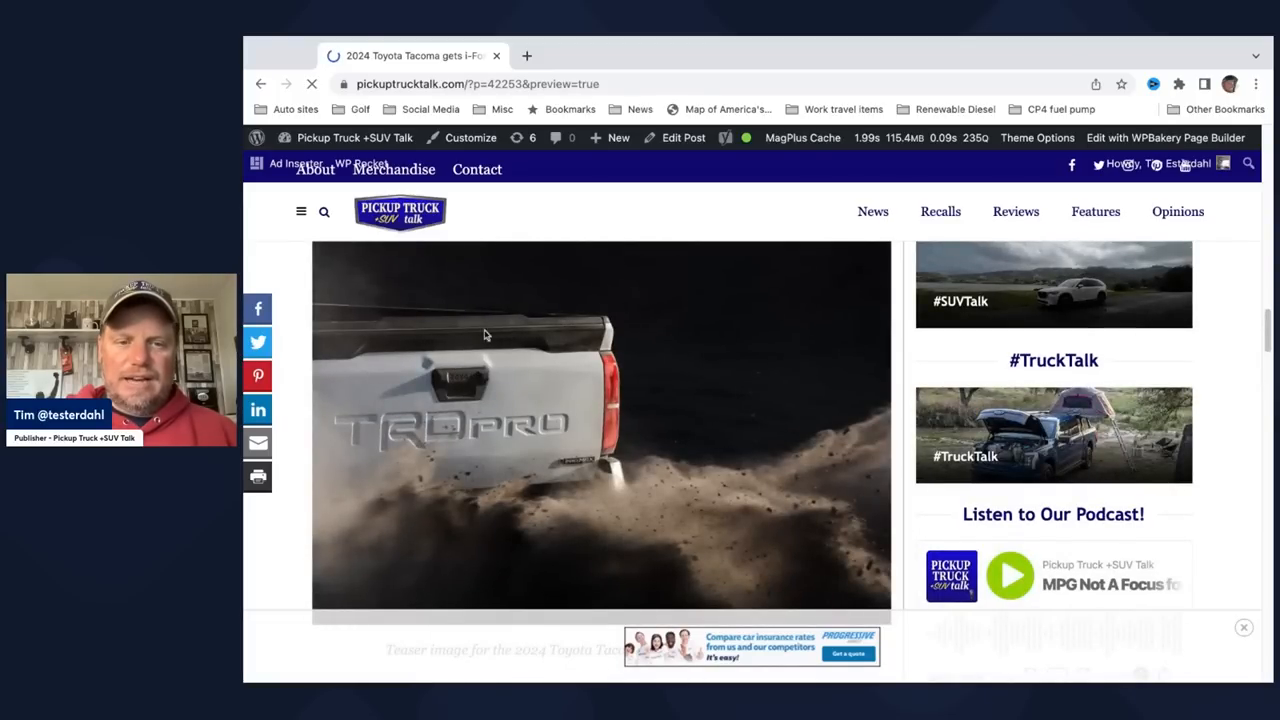
scroll("down", 3)
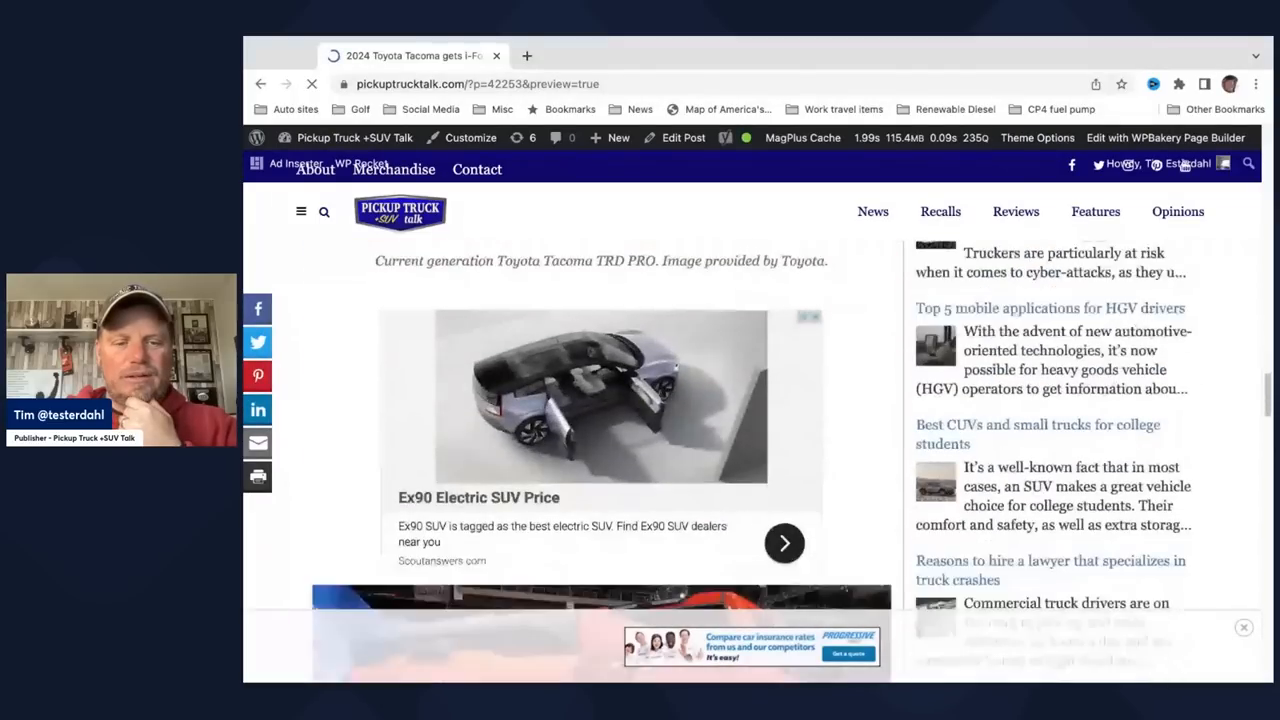
scroll("down", 3)
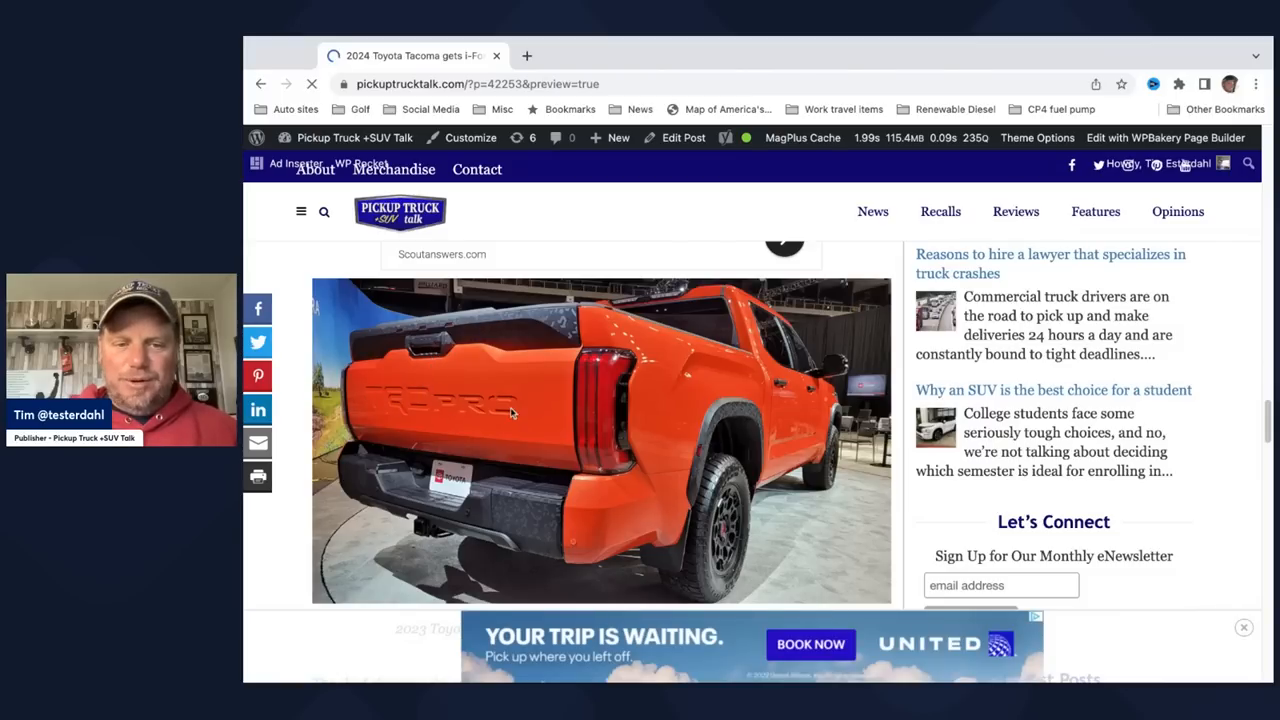
mouse_move(584, 462)
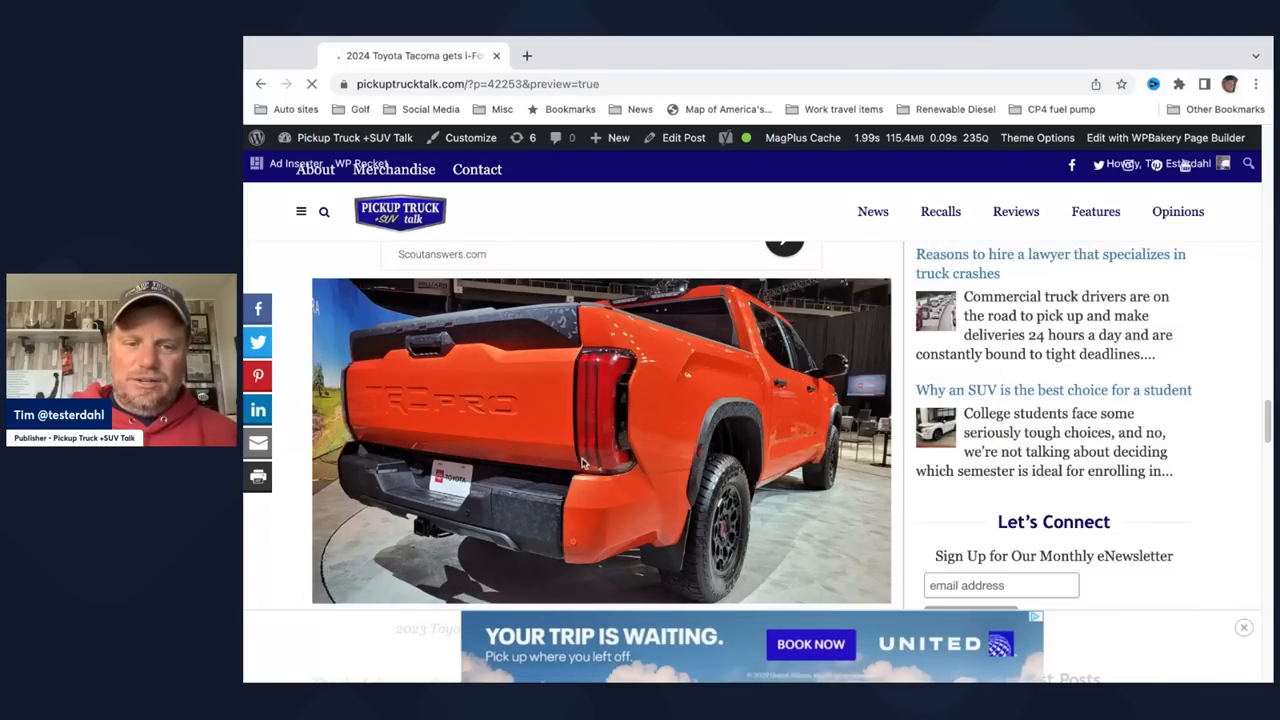
mouse_move(552, 496)
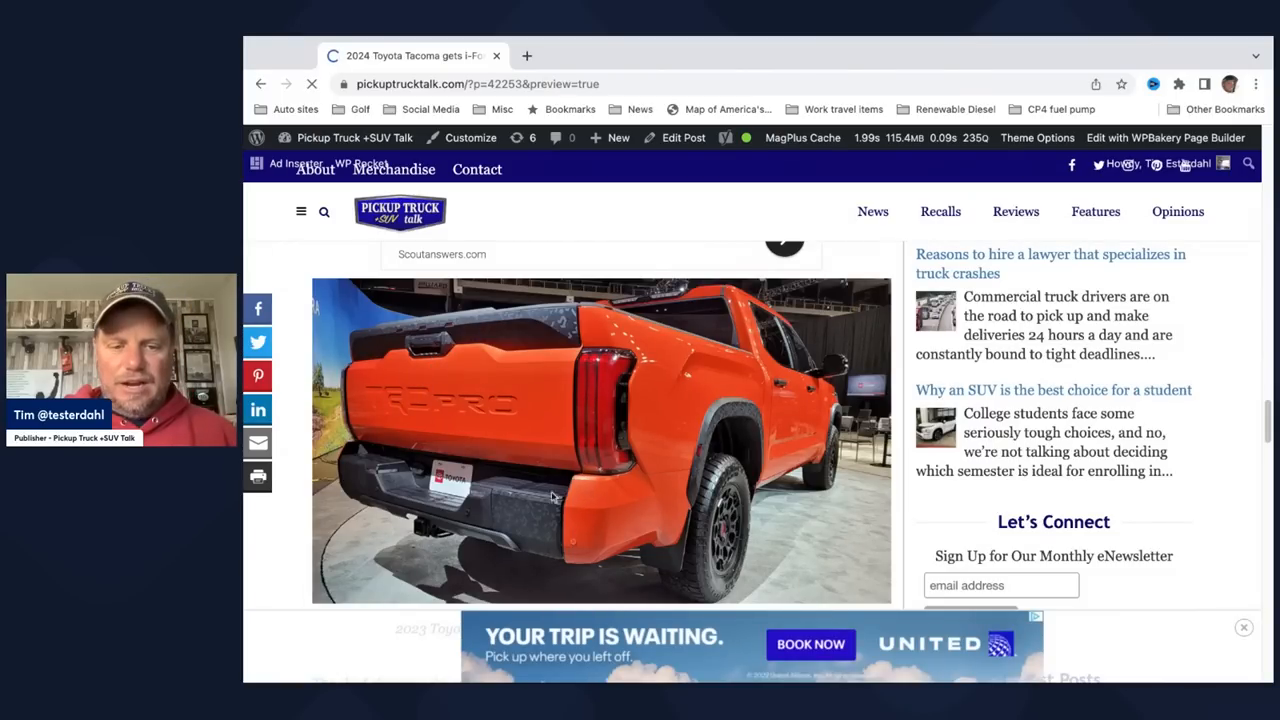
mouse_move(588, 496)
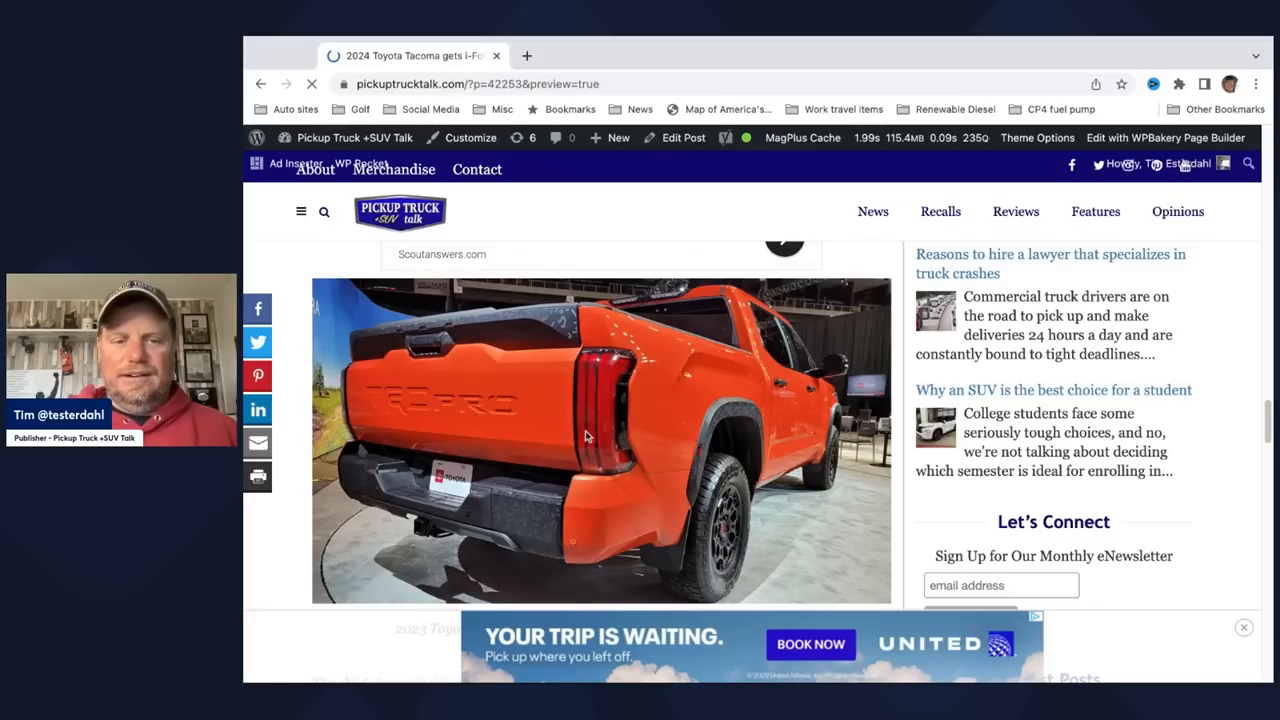
scroll("up", 3)
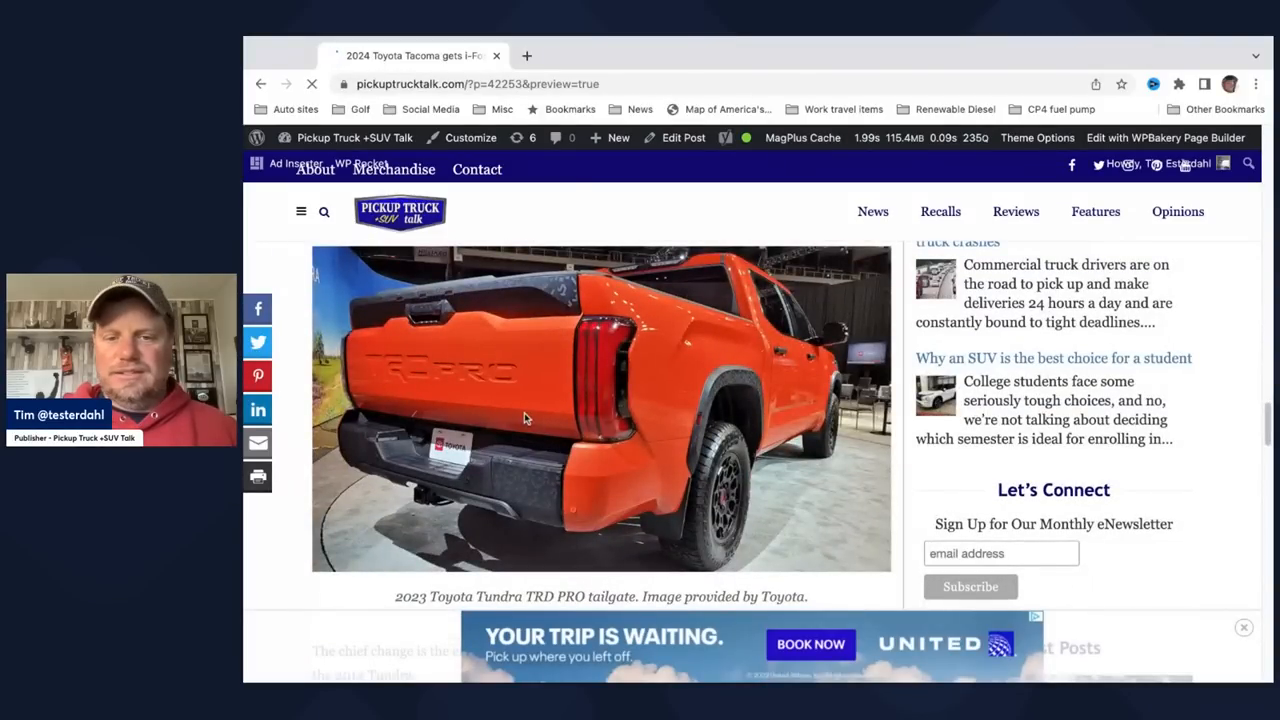
scroll("down", 3)
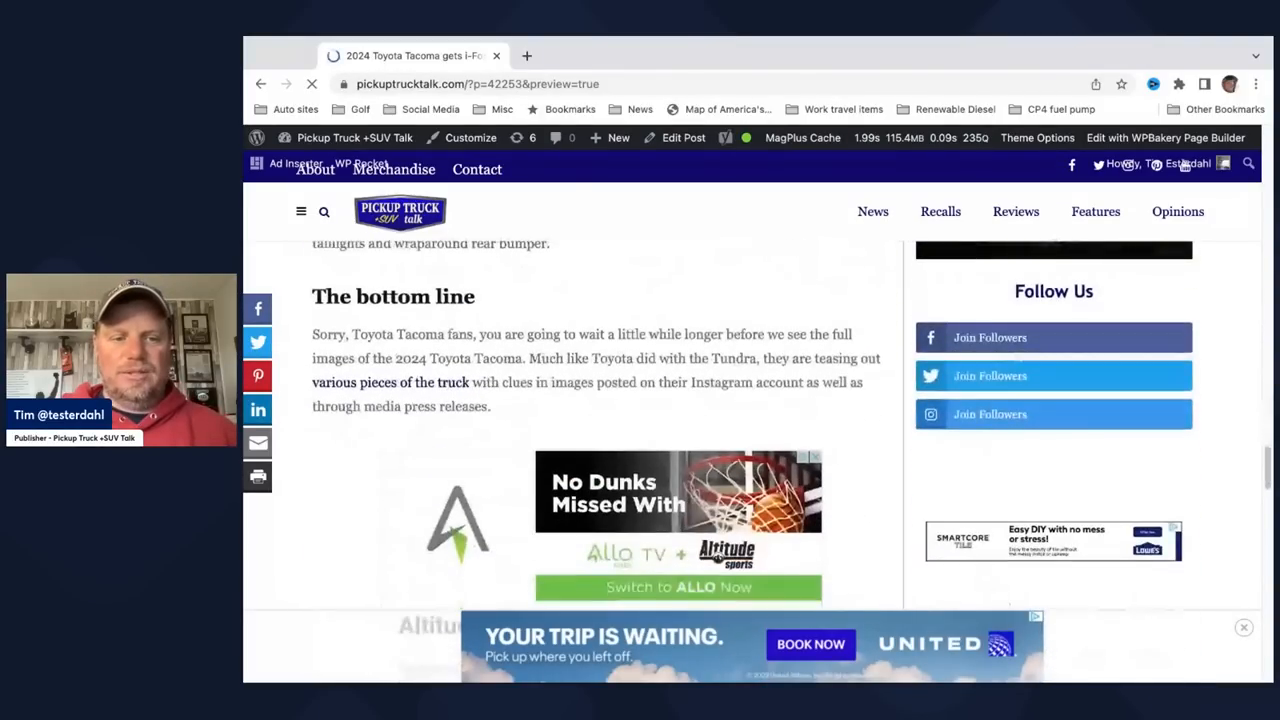